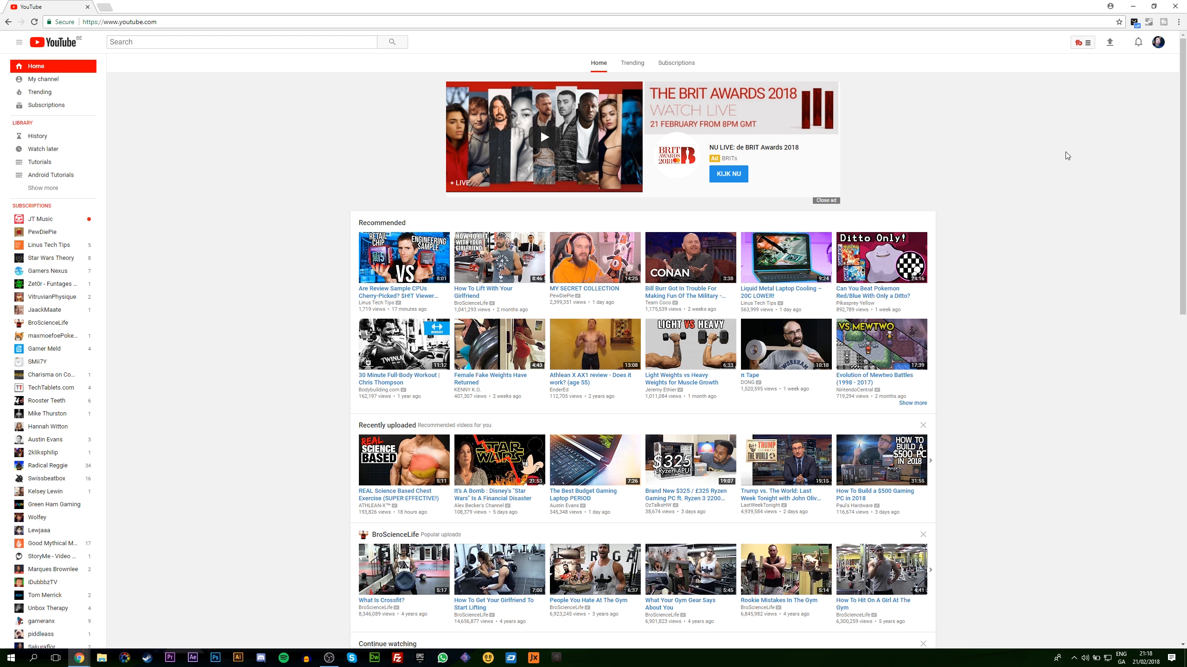
{"action": "mouse_move", "coordinate": [1158, 41]}
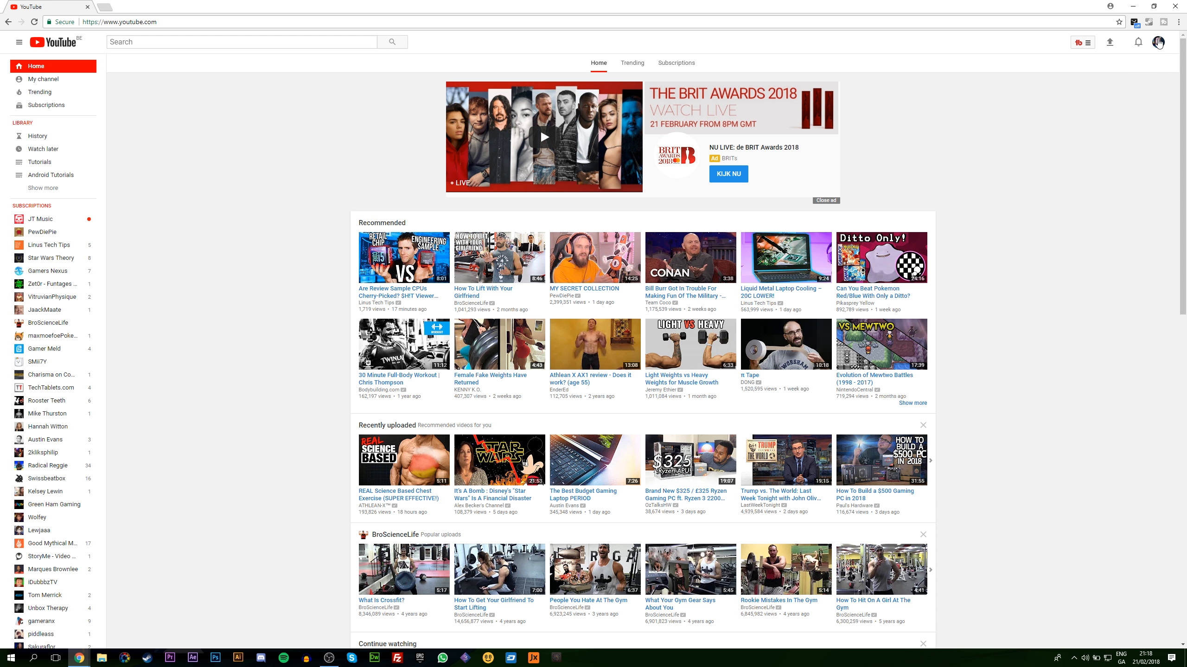
Step: Reach the channel's Creator Studio dashboard from the profile avatar menu
{"action": "left_click", "coordinate": [1156, 42]}
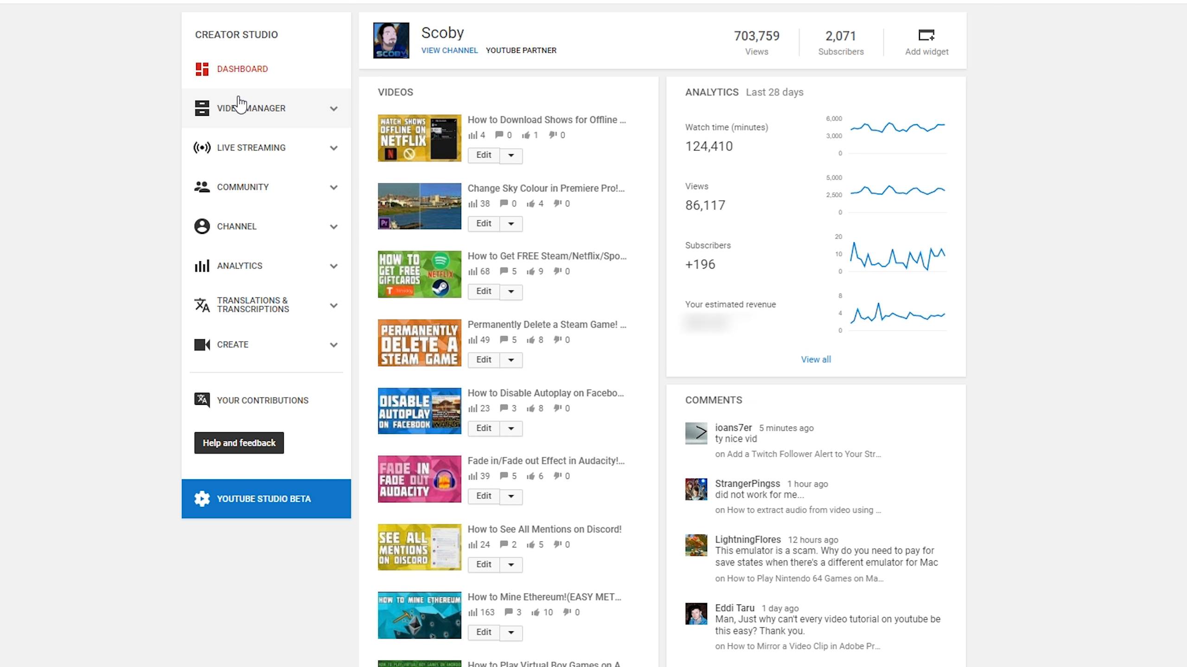
{"action": "mouse_move", "coordinate": [256, 127]}
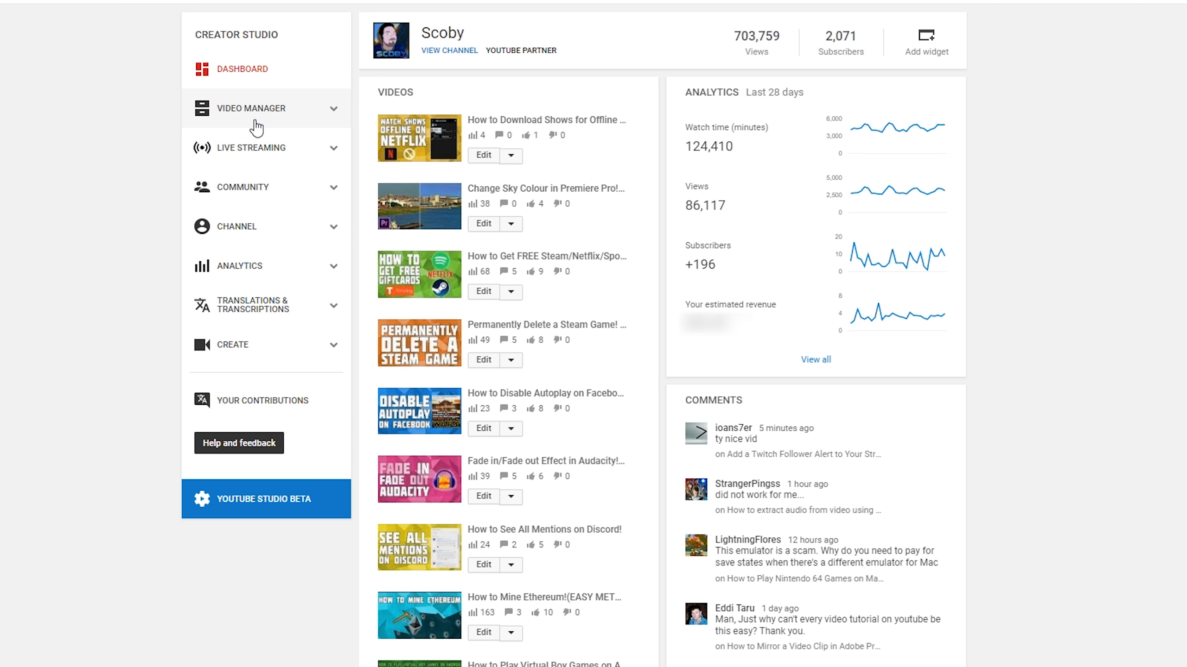
Step: List all 297 uploaded videos in Video Manager sorted by Most viewed
{"action": "left_click", "coordinate": [252, 108]}
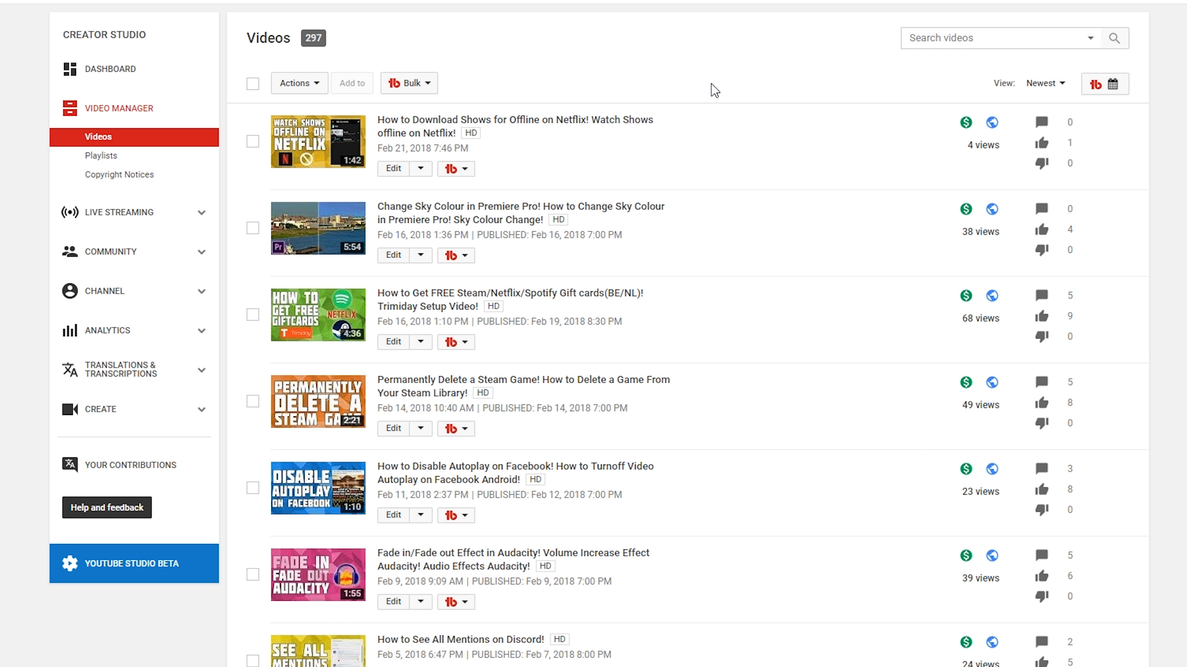
{"action": "left_click", "coordinate": [1042, 84]}
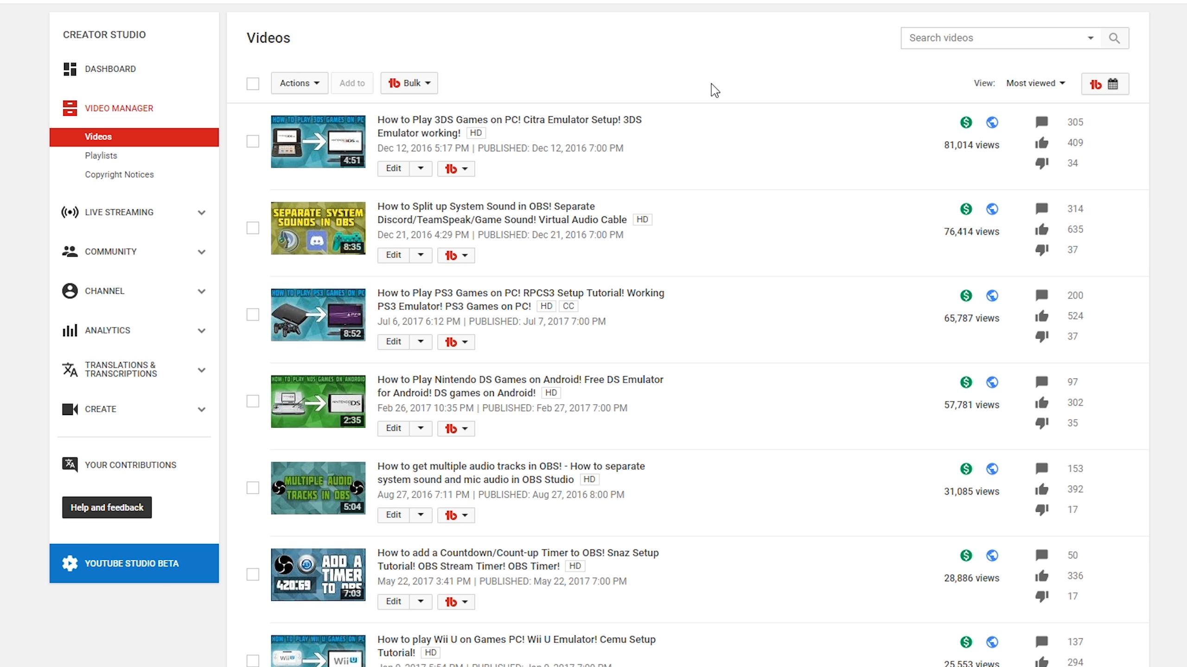
{"action": "mouse_move", "coordinate": [584, 320]}
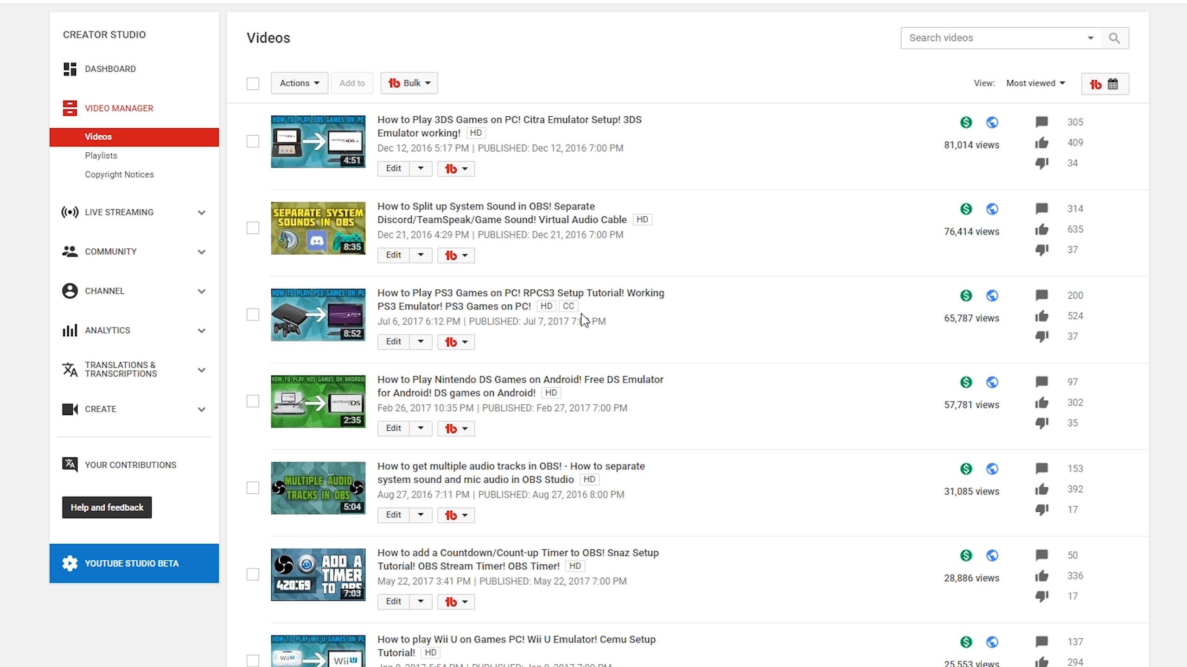
{"action": "mouse_move", "coordinate": [592, 320]}
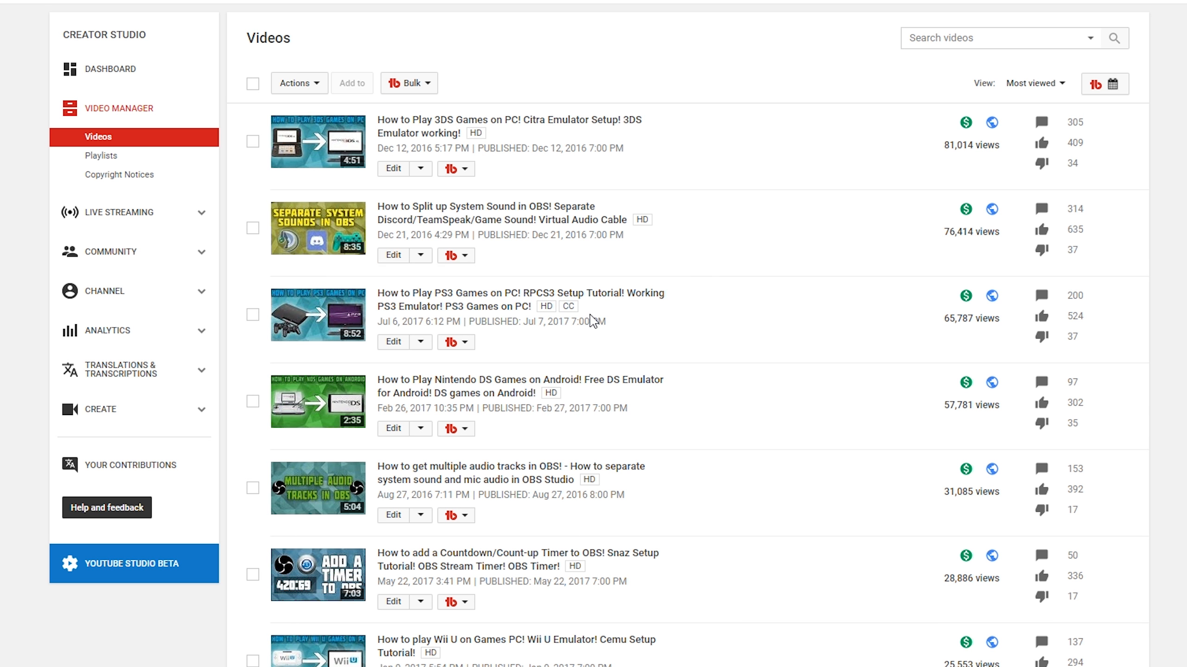
{"action": "mouse_move", "coordinate": [496, 306]}
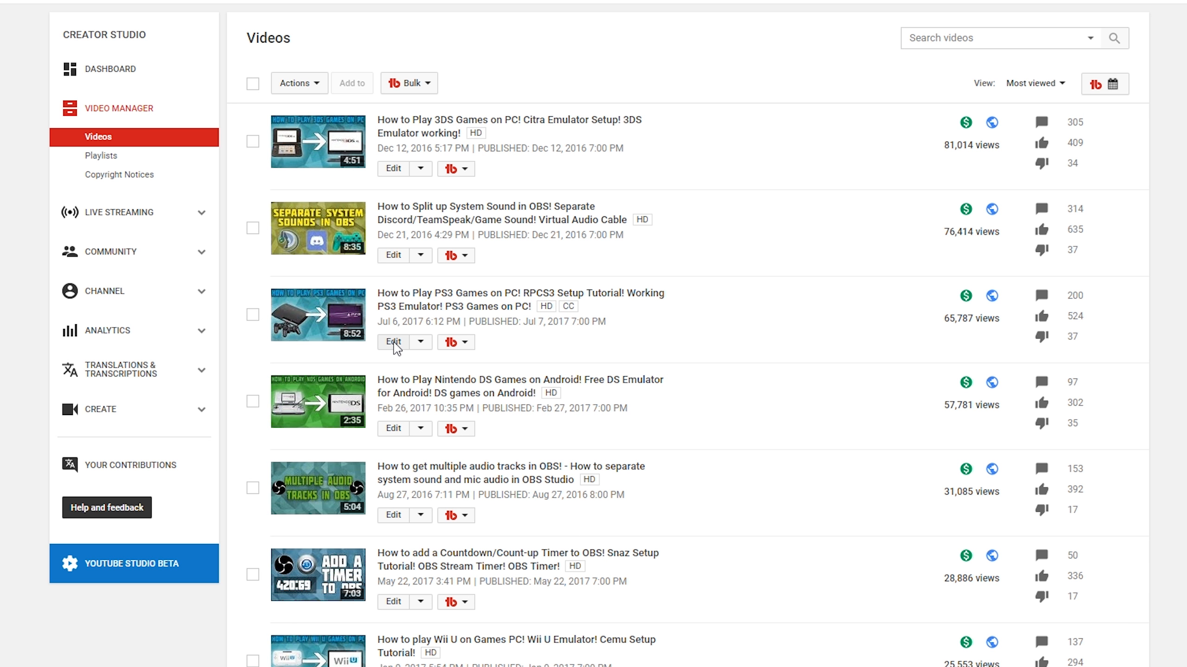
Step: Edit the PS3 Games on PC video and show its Subtitles/CC page
{"action": "left_click", "coordinate": [392, 342]}
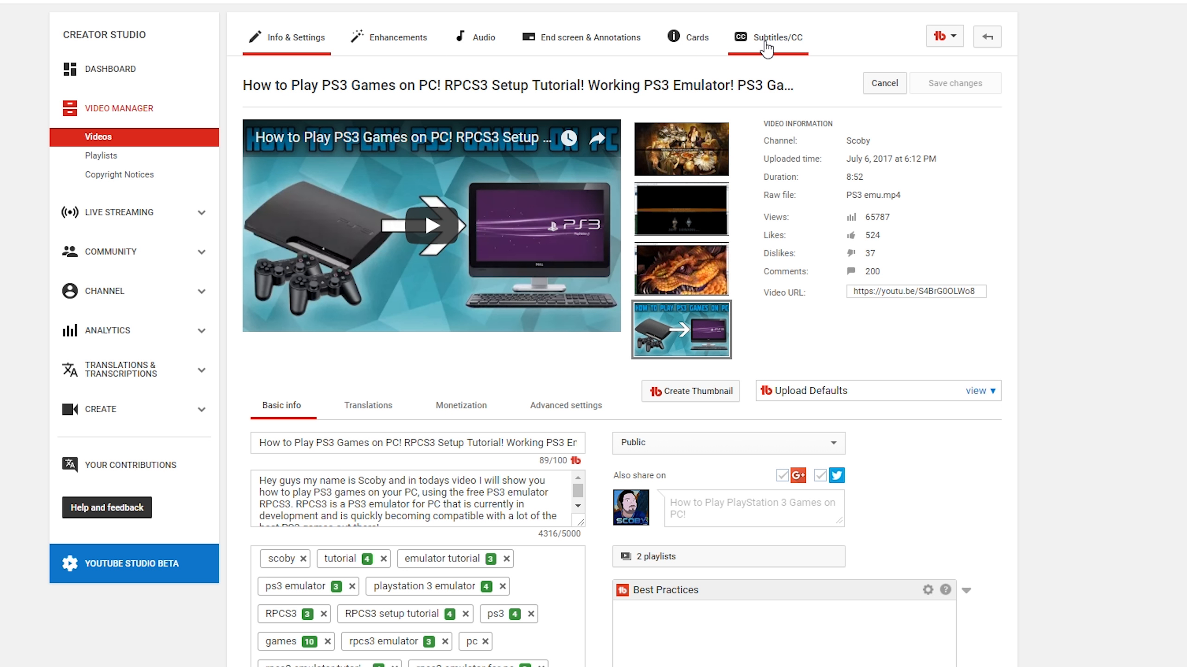
{"action": "left_click", "coordinate": [778, 37]}
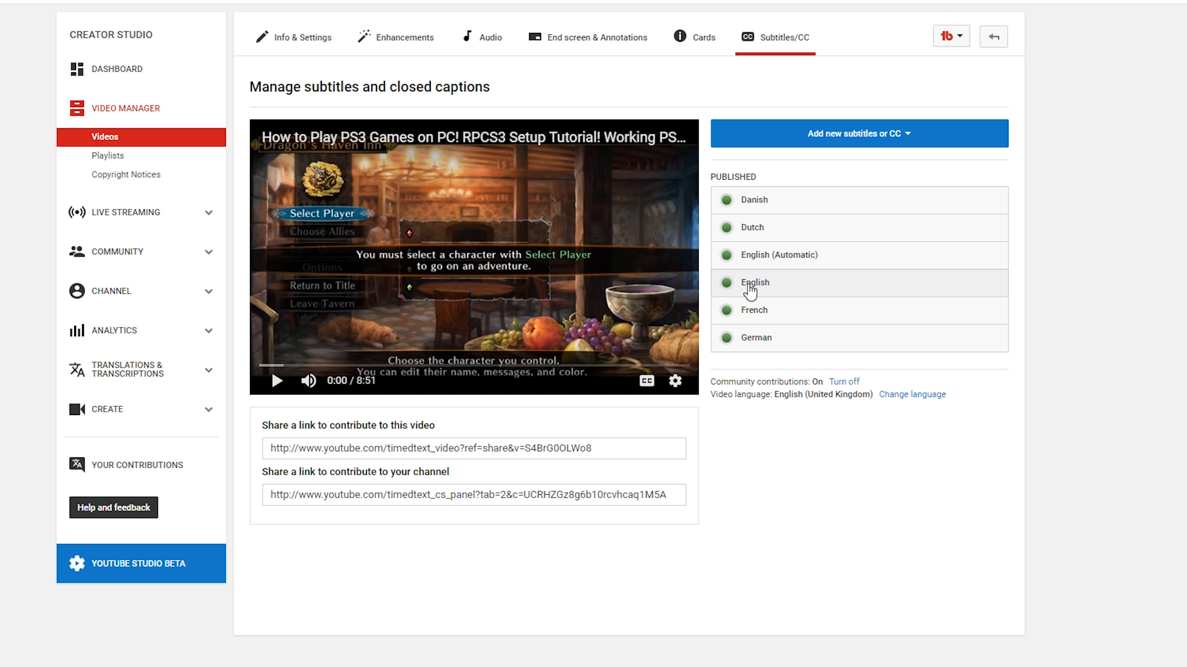
{"action": "mouse_move", "coordinate": [784, 291]}
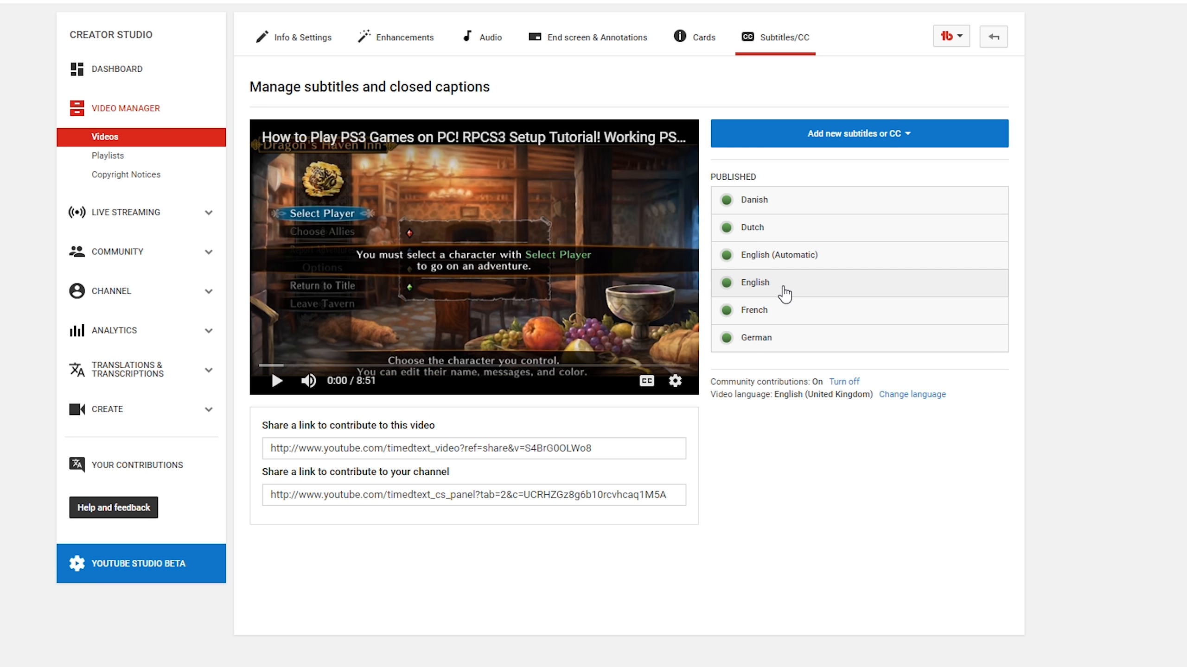
Step: View the published English subtitle track with its Actions download options shown
{"action": "left_click", "coordinate": [755, 283]}
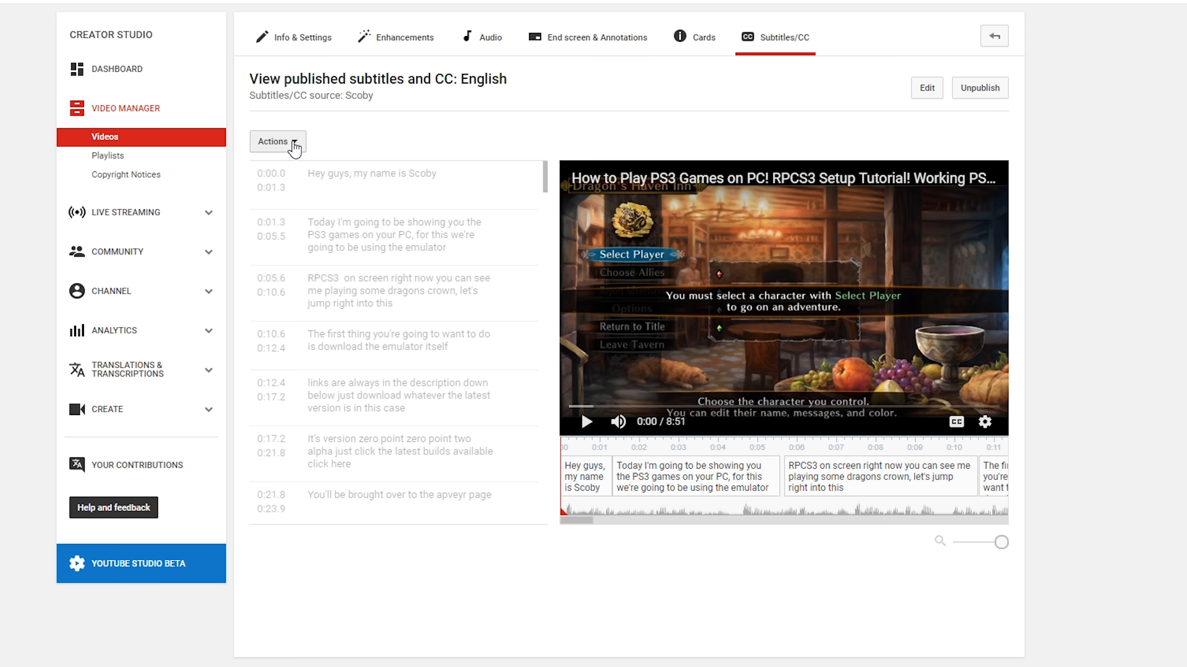
{"action": "left_click", "coordinate": [277, 141]}
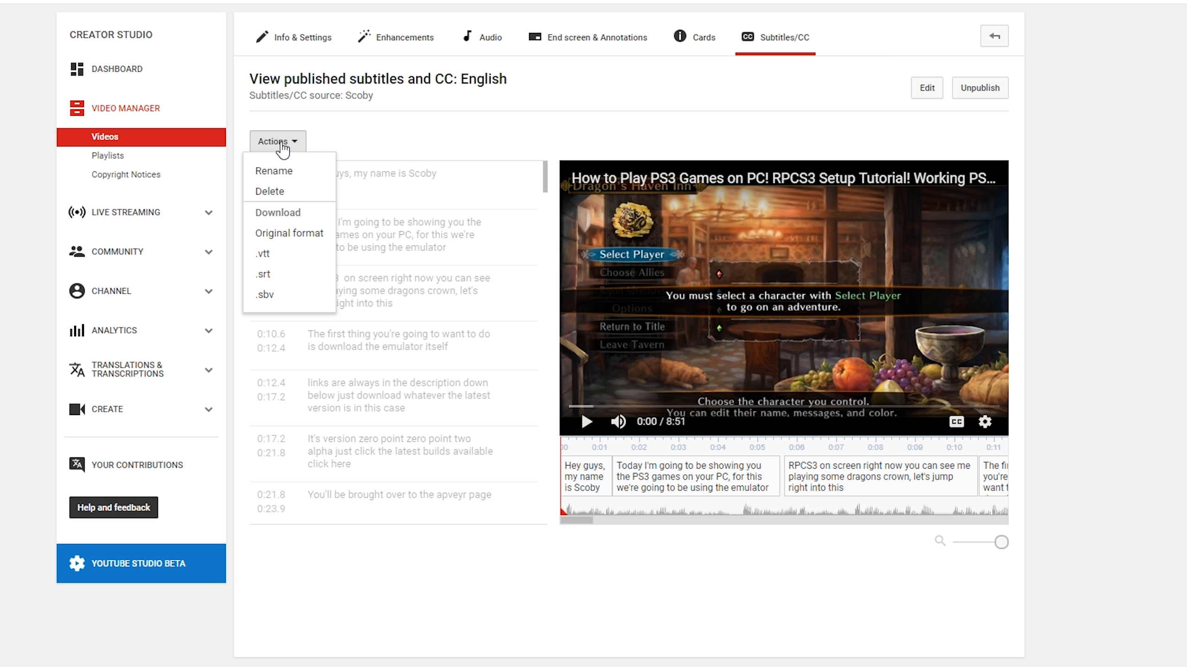
{"action": "mouse_move", "coordinate": [281, 218]}
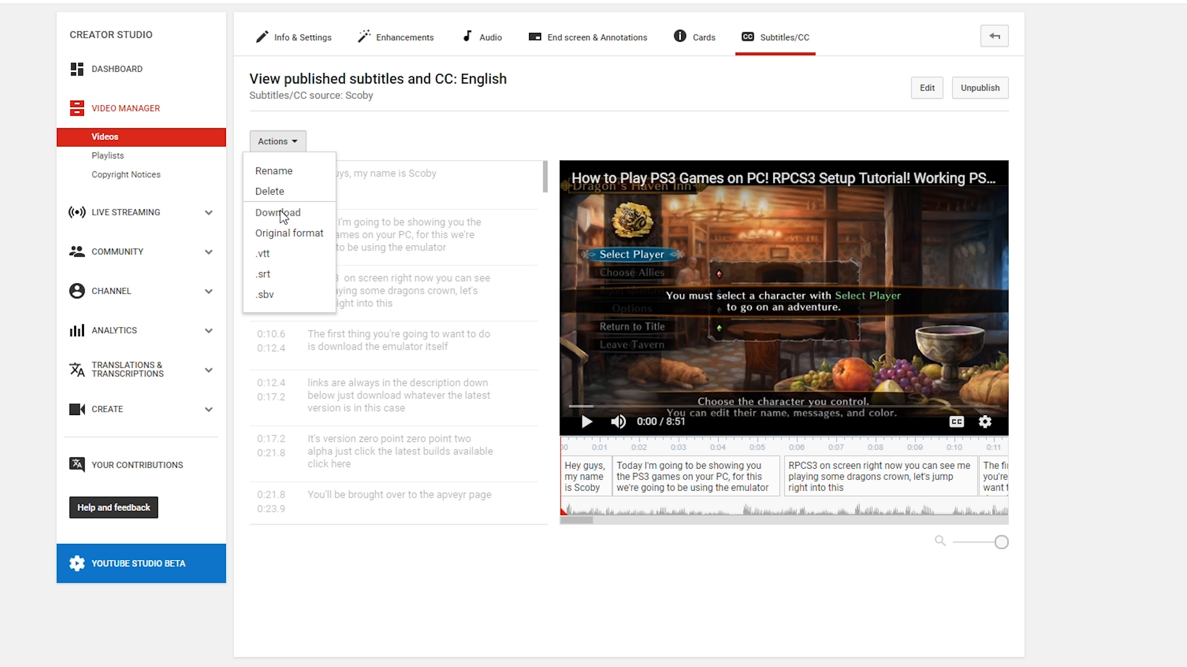
{"action": "mouse_move", "coordinate": [282, 257]}
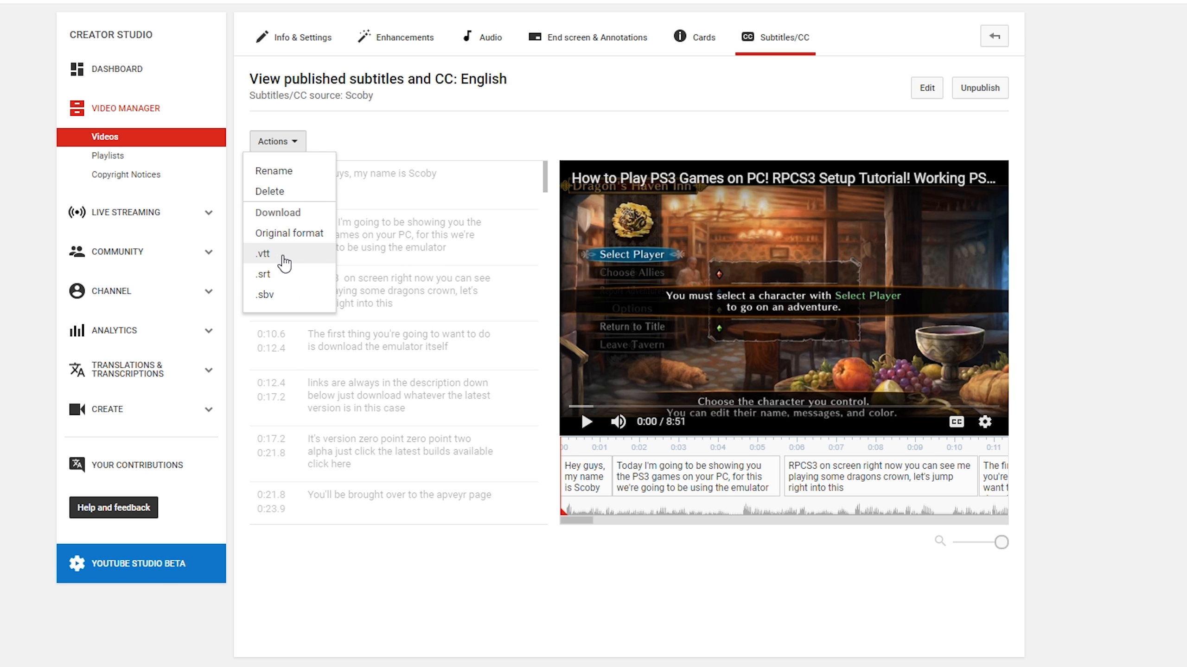
{"action": "mouse_move", "coordinate": [289, 277]}
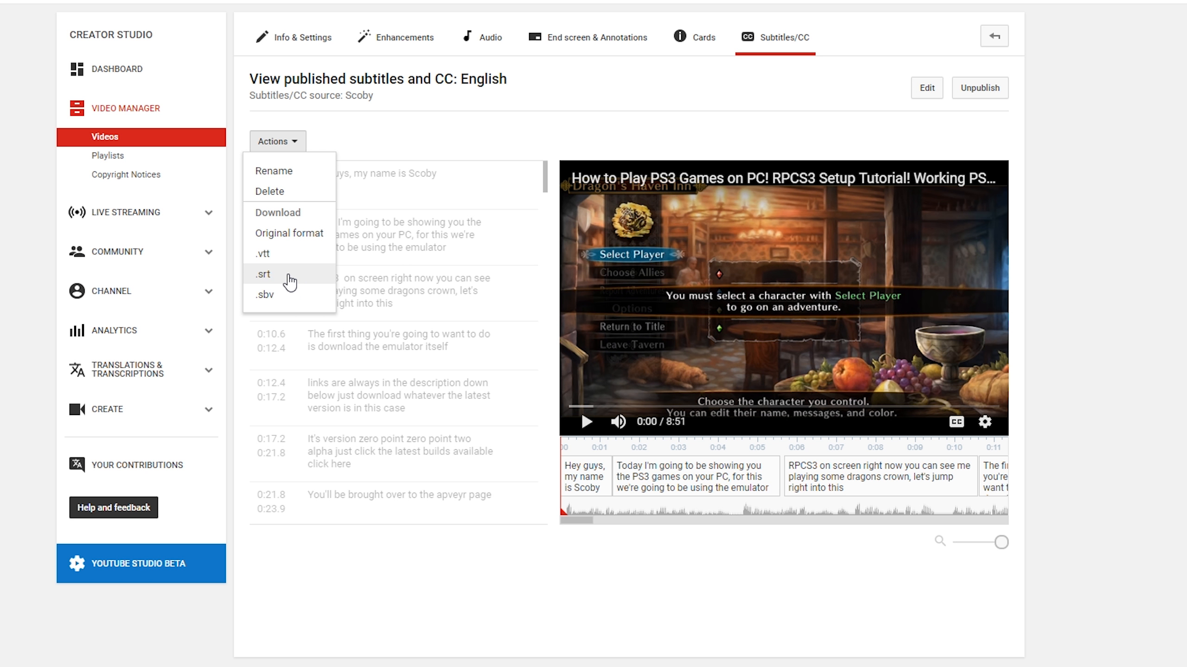
{"action": "mouse_move", "coordinate": [282, 297]}
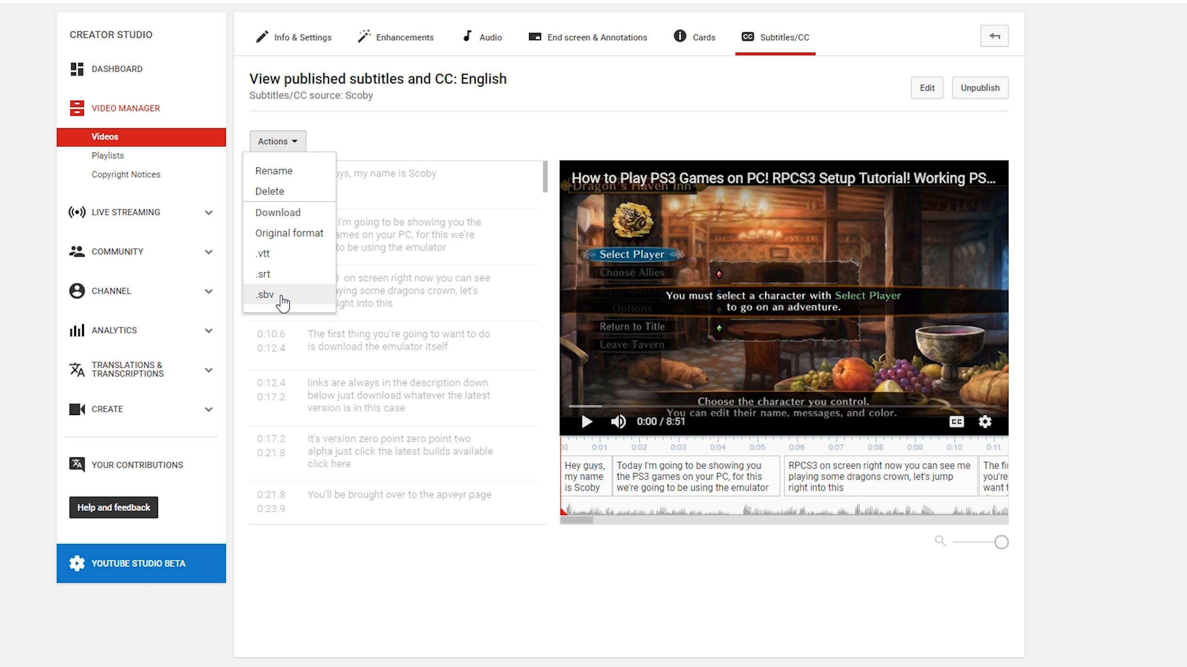
{"action": "mouse_move", "coordinate": [264, 274]}
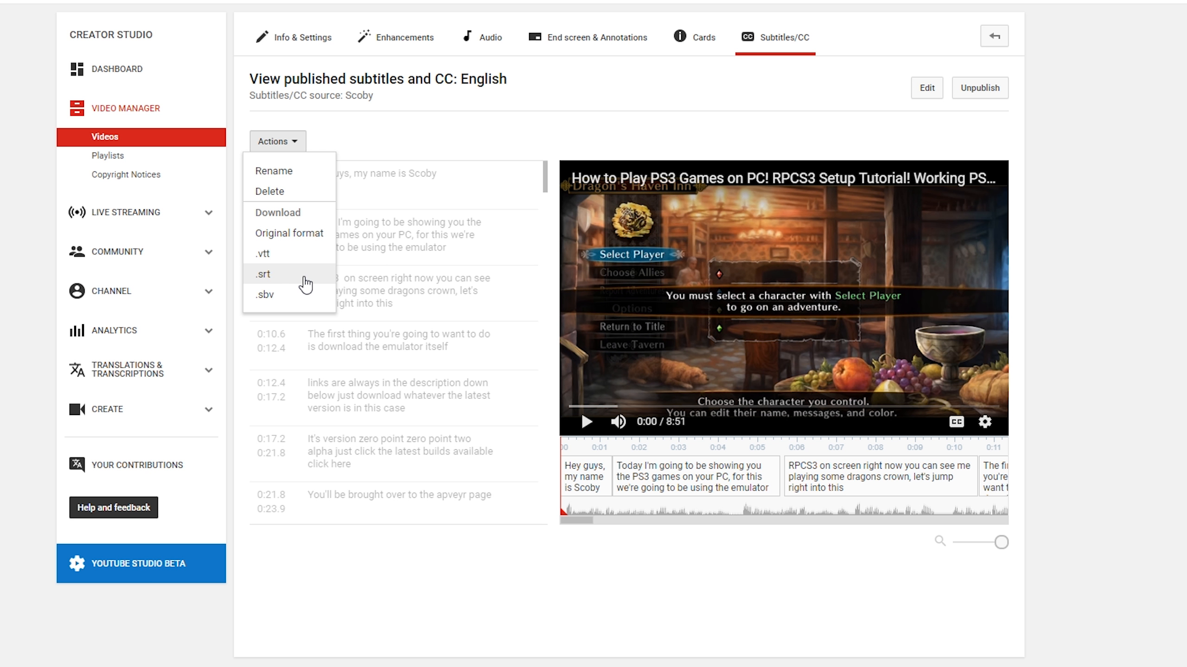
Step: Download the English subtitles as an .srt captions file
{"action": "left_click", "coordinate": [264, 274]}
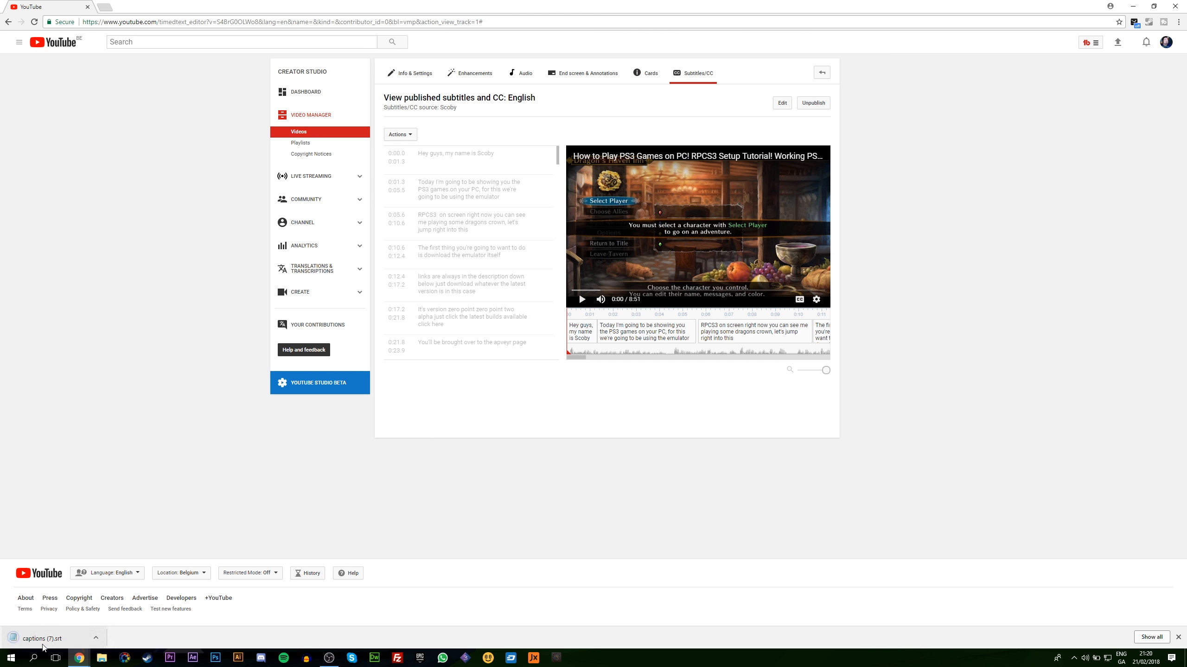
{"action": "mouse_move", "coordinate": [44, 643]}
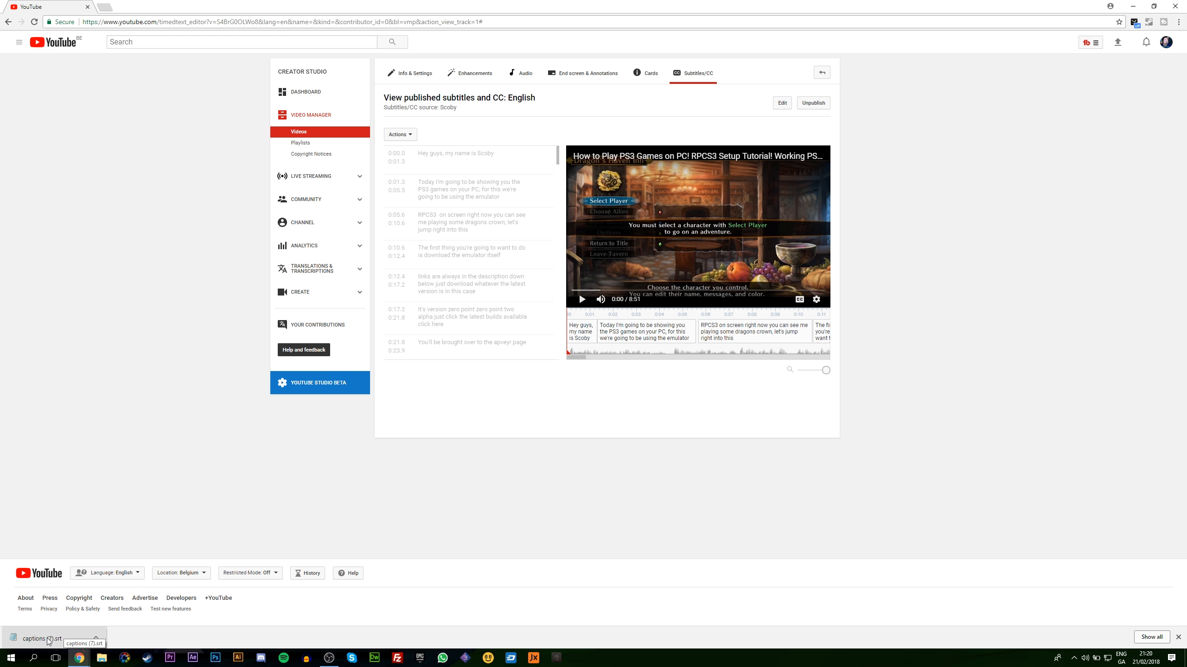
{"action": "mouse_move", "coordinate": [310, 355]}
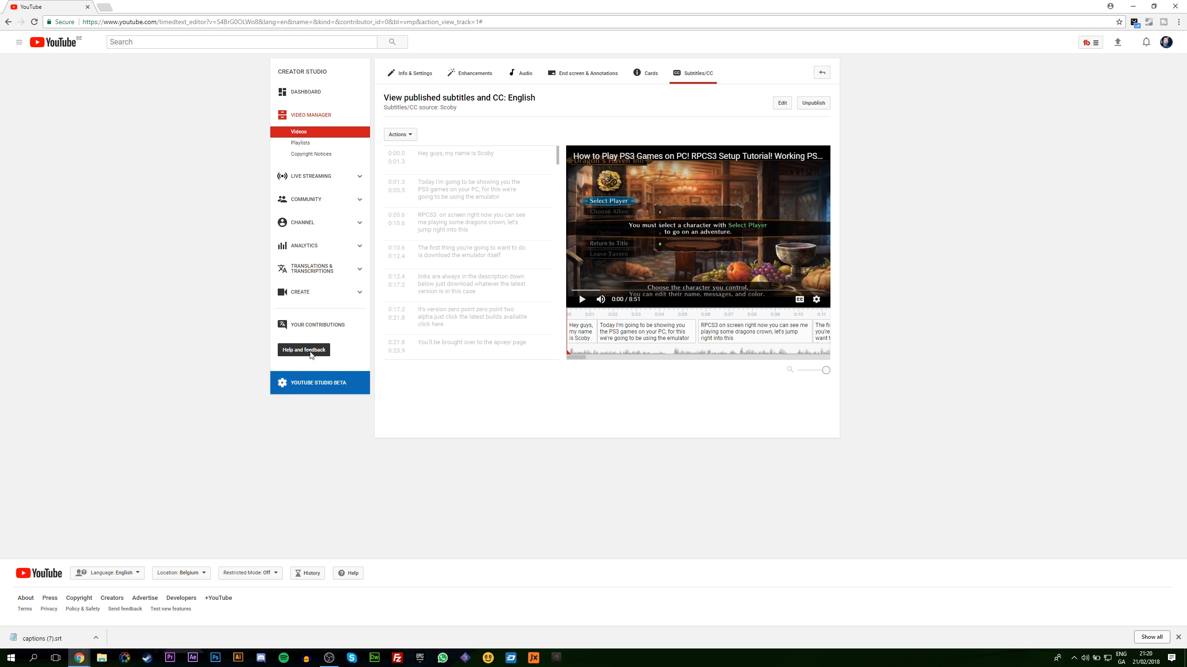
{"action": "mouse_move", "coordinate": [110, 370]}
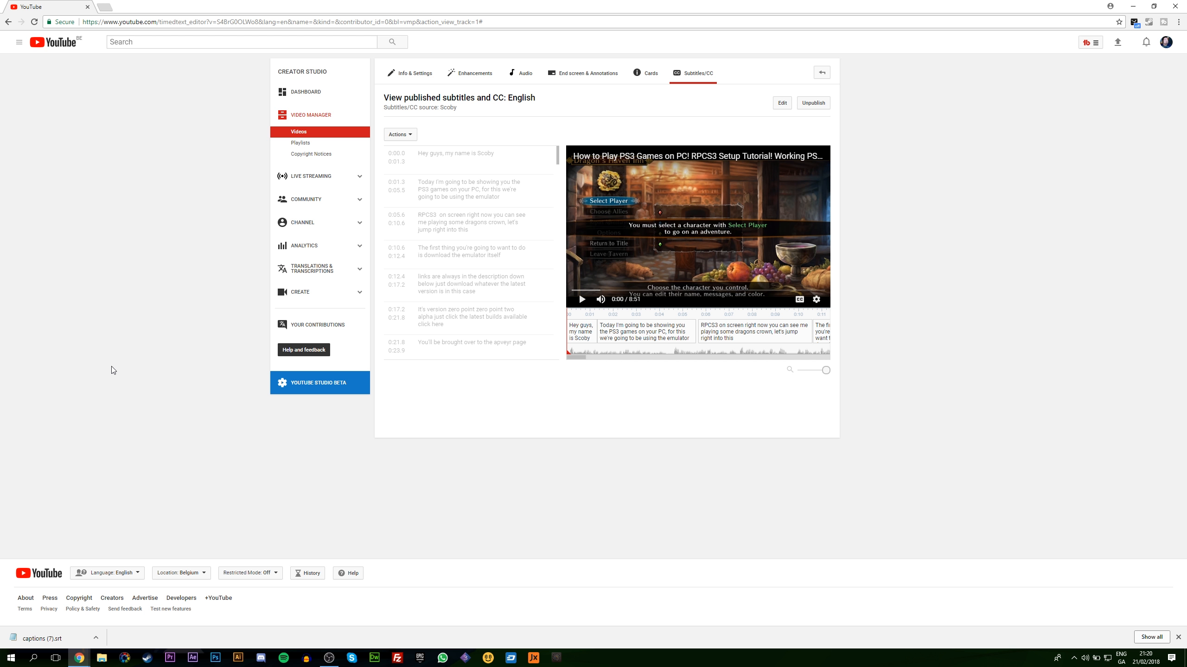